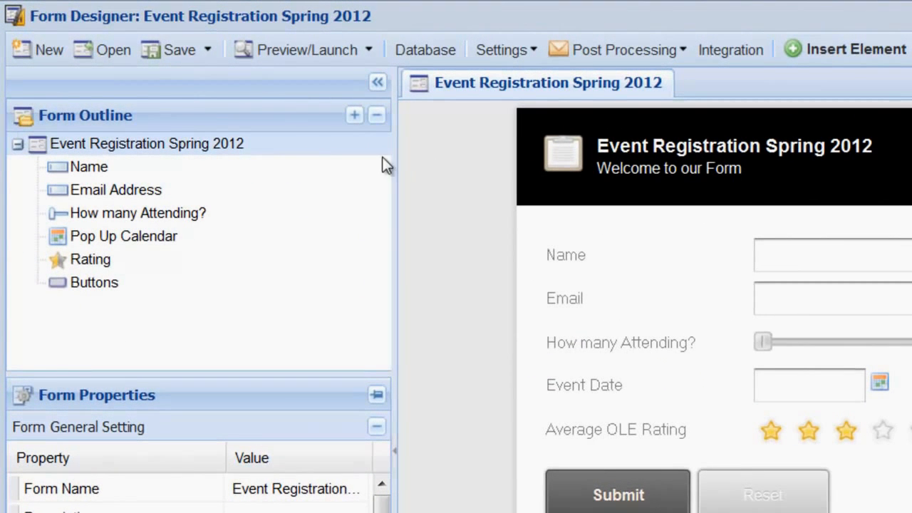
# Bring up the form root's actions to reach Insert New Form Element.
pyautogui.rightClick(145, 142)
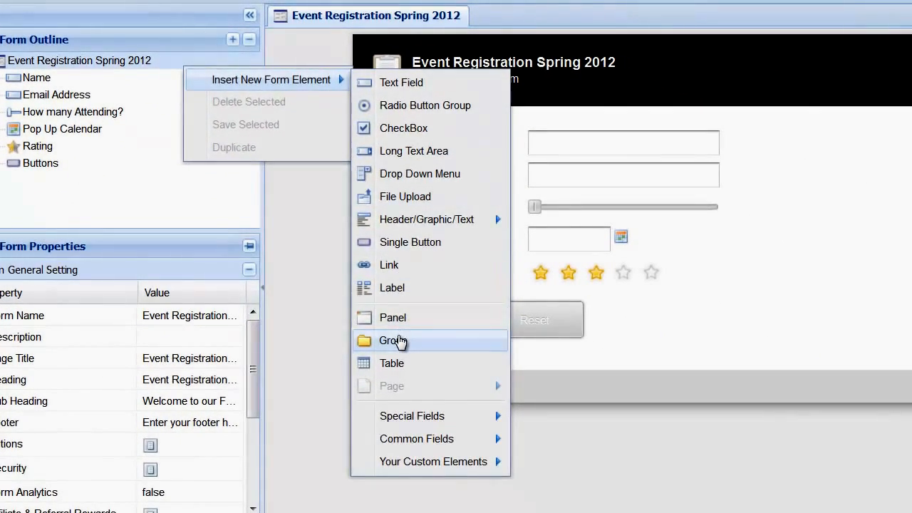
# Group the name, email, attendance, date and rating fields as 'Event Fields' and start saving it as a custom element.
pyautogui.click(393, 340)
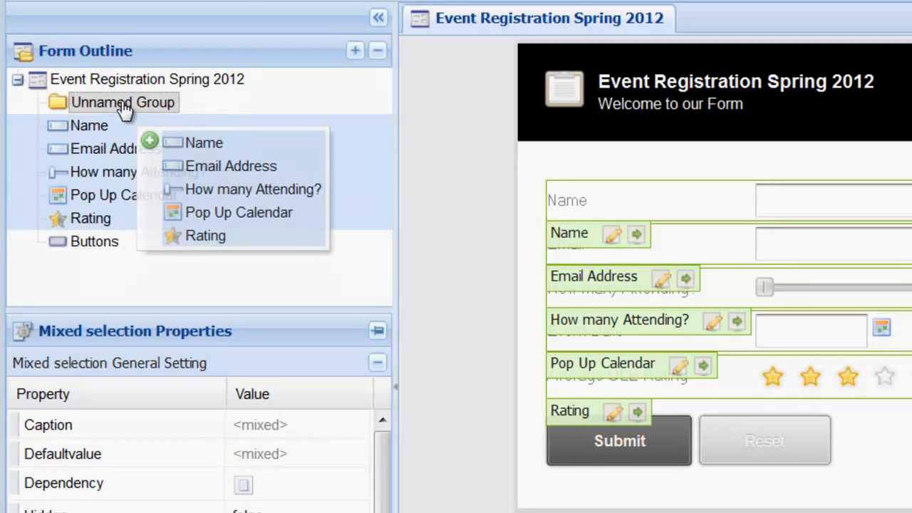
pyautogui.click(123, 102)
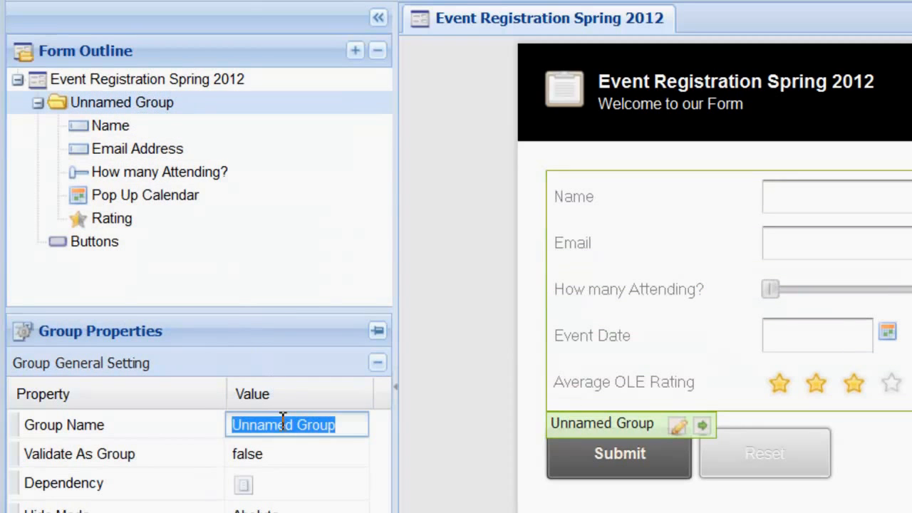
pyautogui.write('Event Fields')
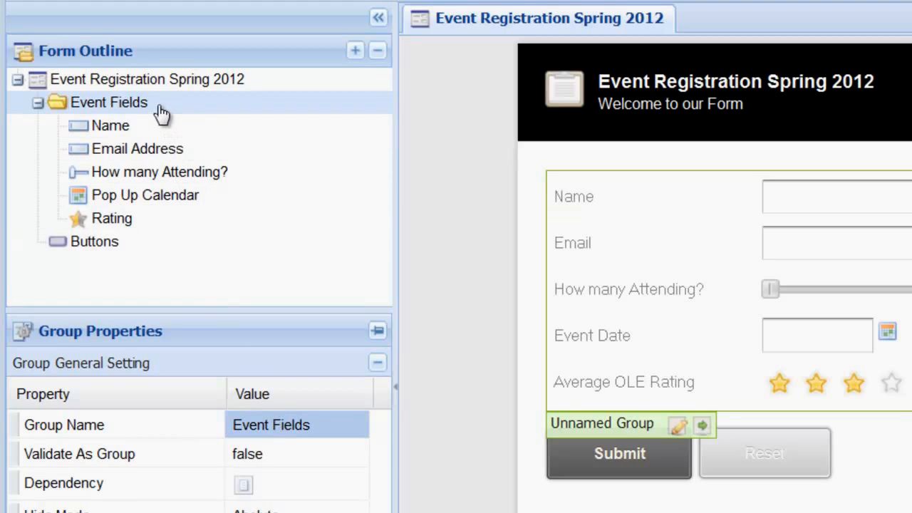
pyautogui.rightClick(108, 103)
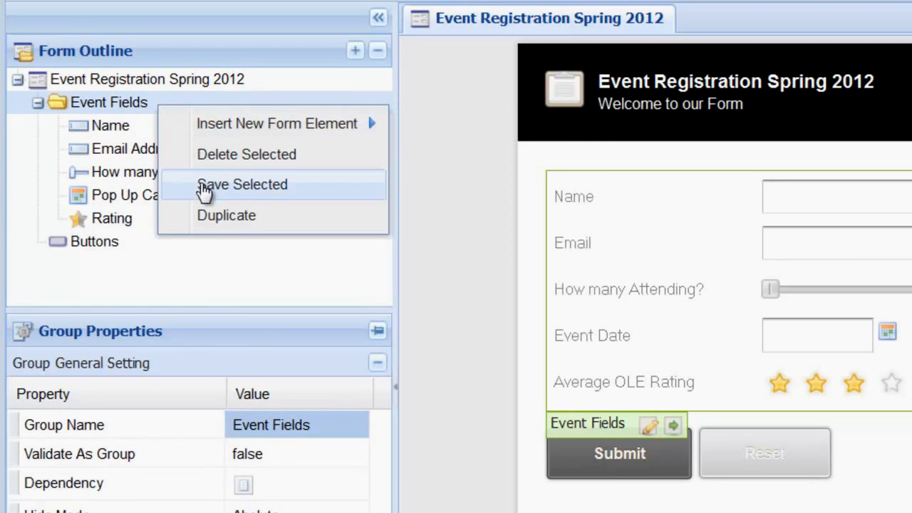
pyautogui.click(243, 184)
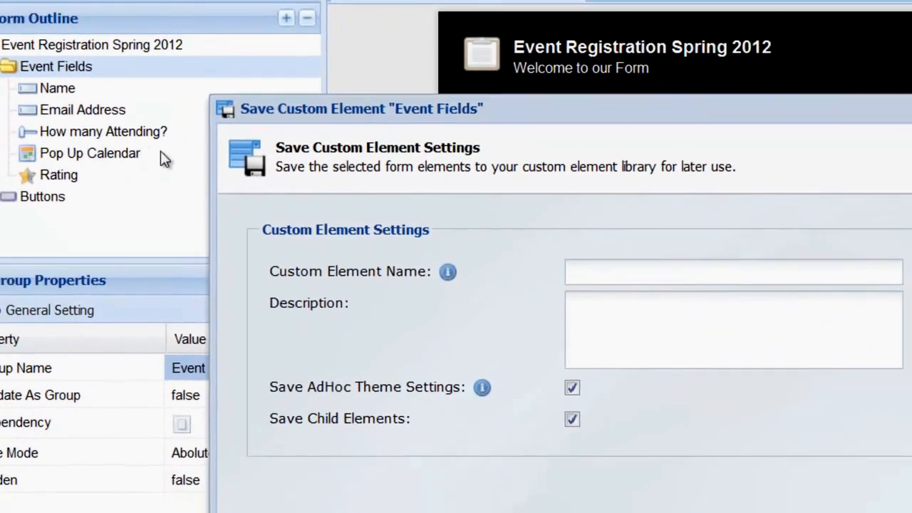
# Save the group as the custom element 'General Event Fields'.
pyautogui.write('General Event Fields')
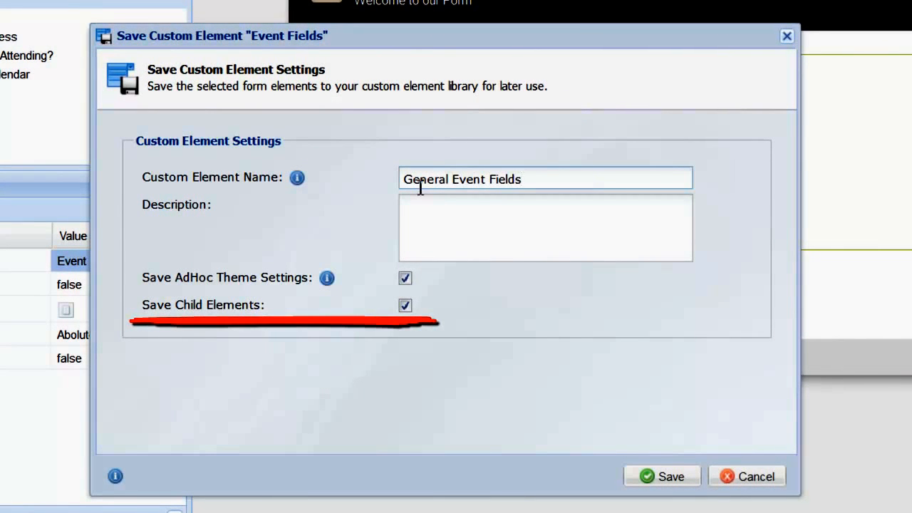
pyautogui.moveTo(673, 487)
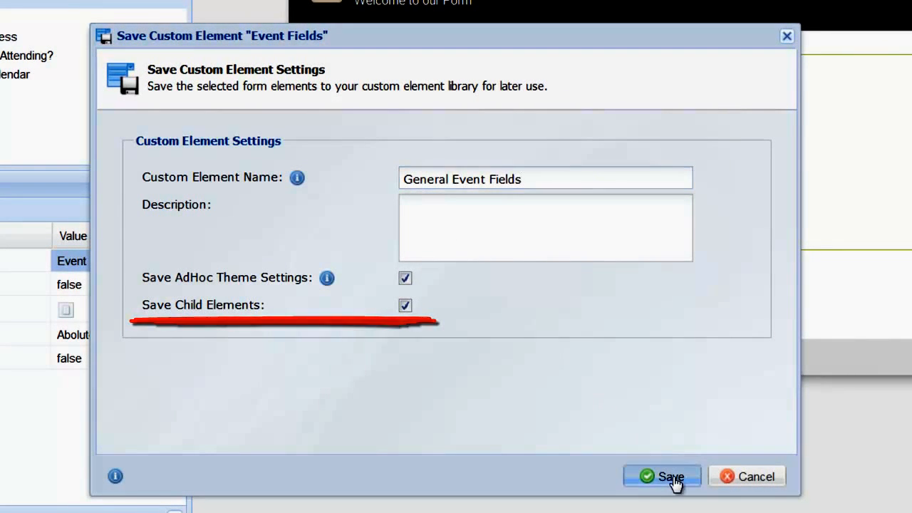
pyautogui.click(663, 476)
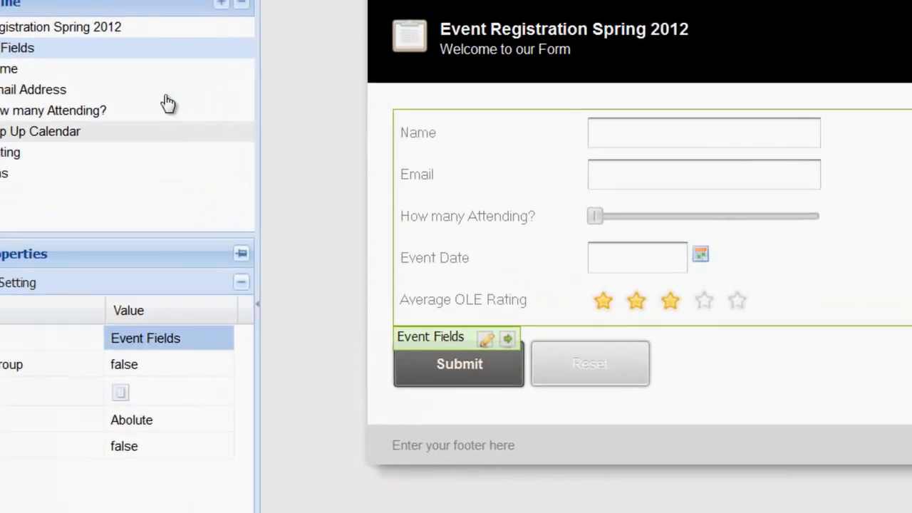
# Open the Blank Form from the Event Registration folder.
pyautogui.click(135, 63)
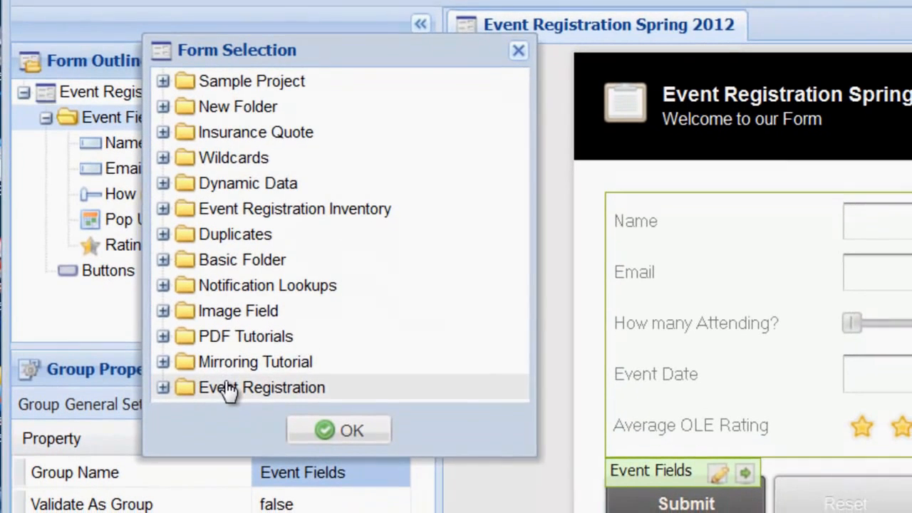
pyautogui.click(164, 388)
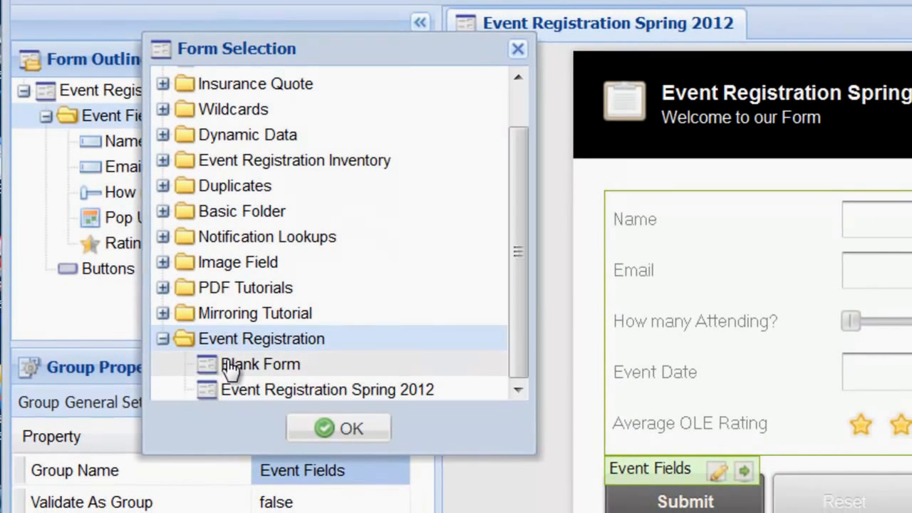
pyautogui.doubleClick(262, 365)
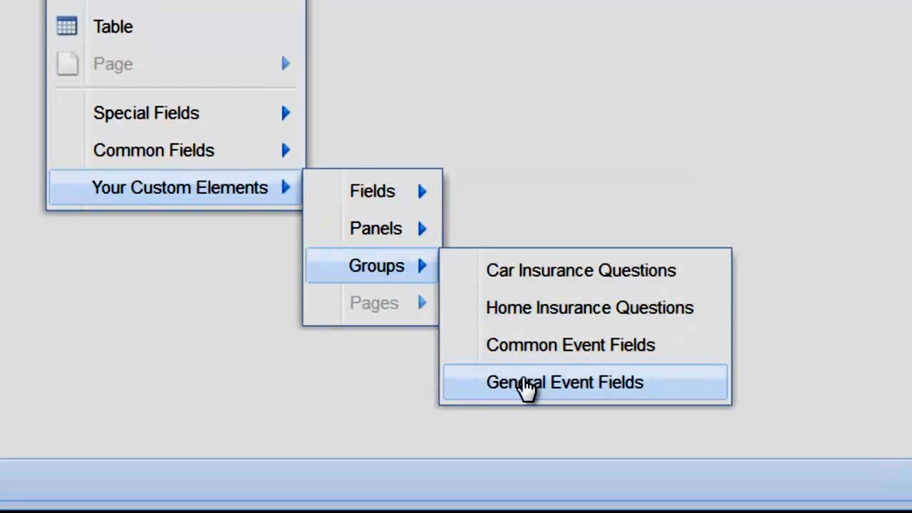
# Insert the General Event Fields custom group into the blank form.
pyautogui.click(566, 382)
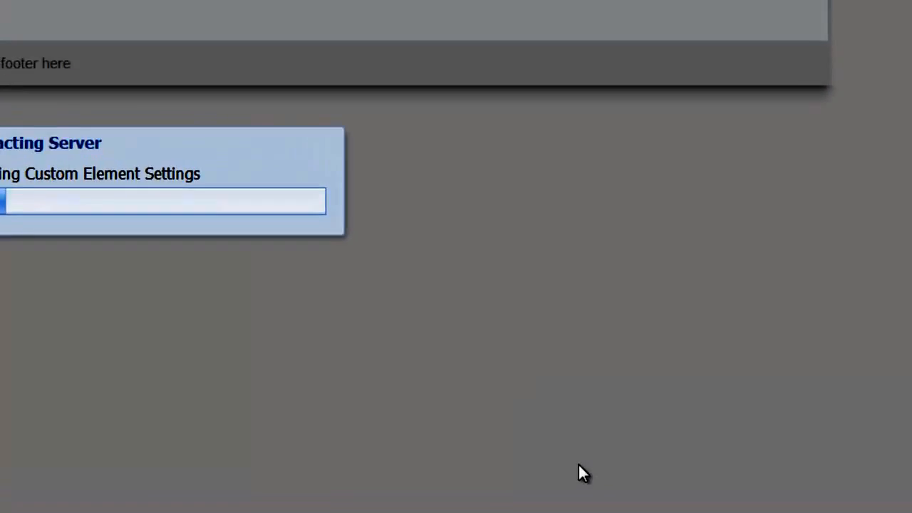